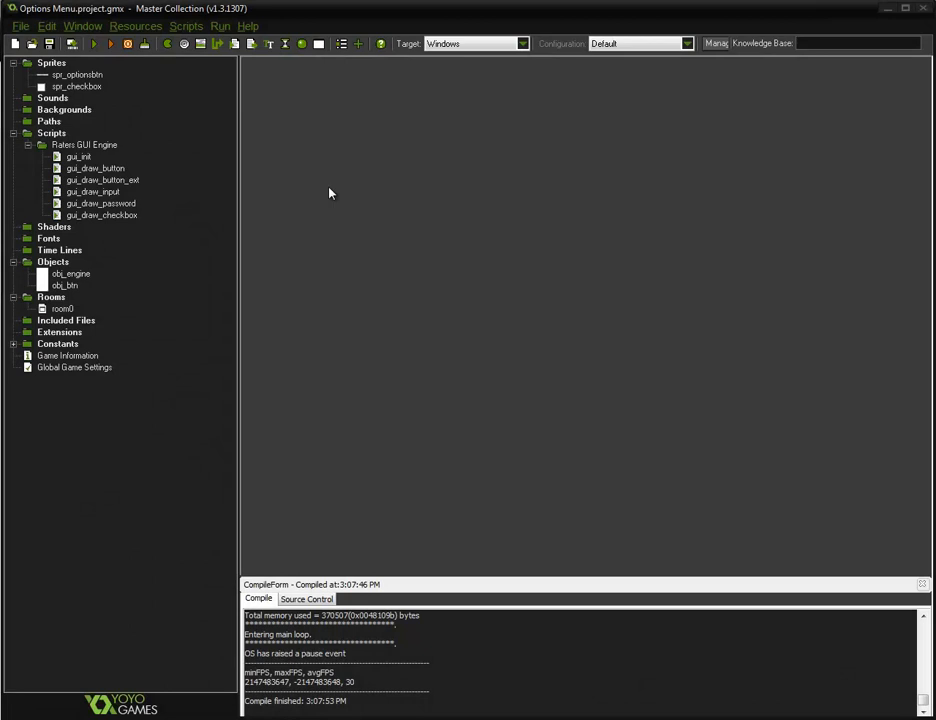
mouse_move(316, 194)
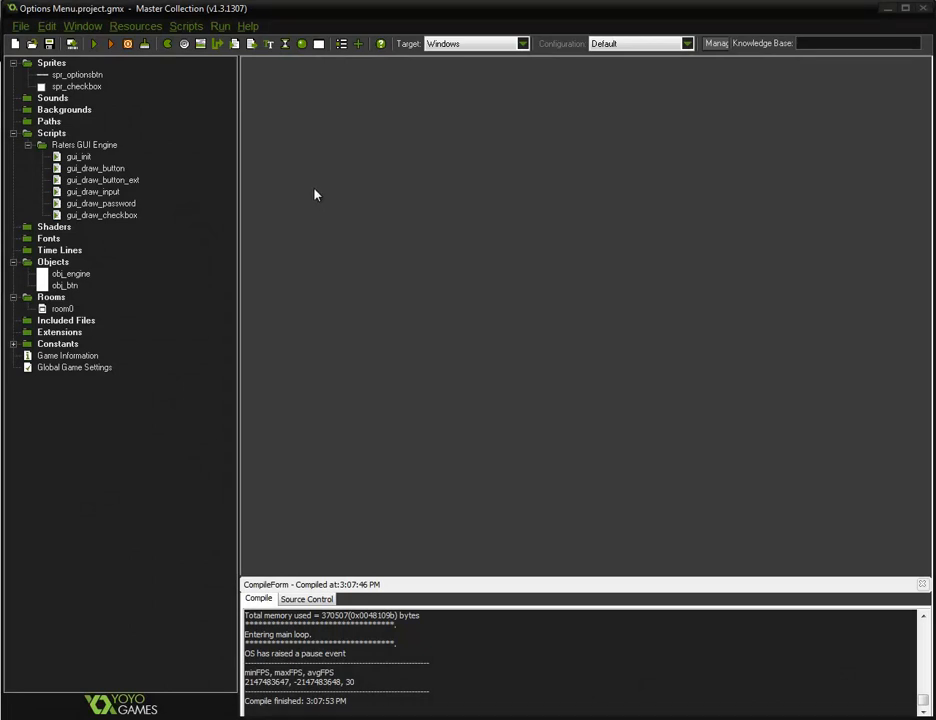
- Look over the gui_draw_input and gui_draw_checkbox scripts in the resource tree
left_click(76, 76)
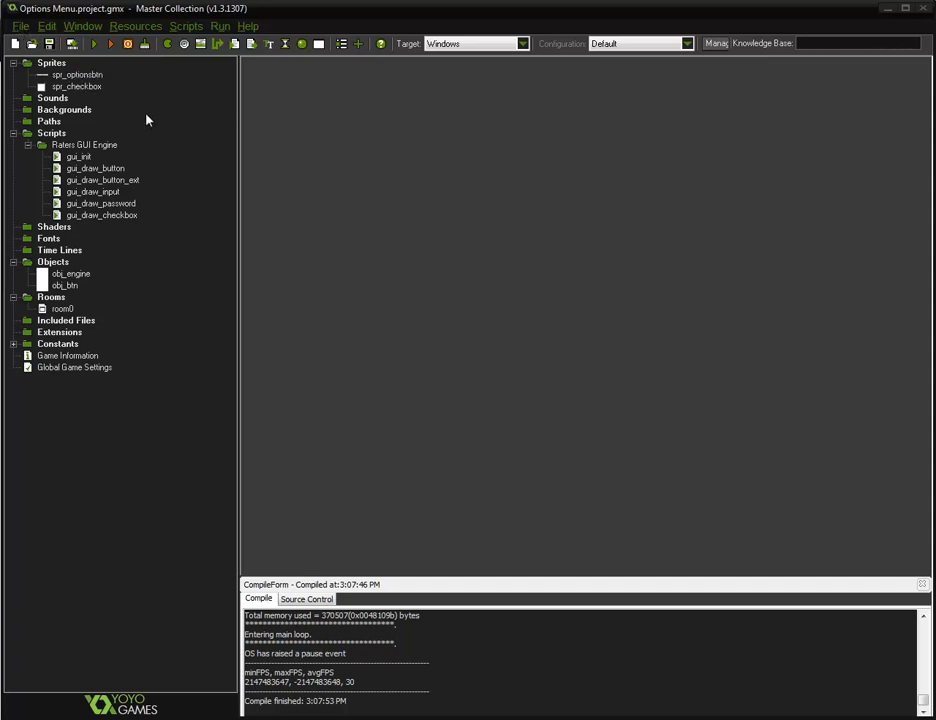
mouse_move(98, 68)
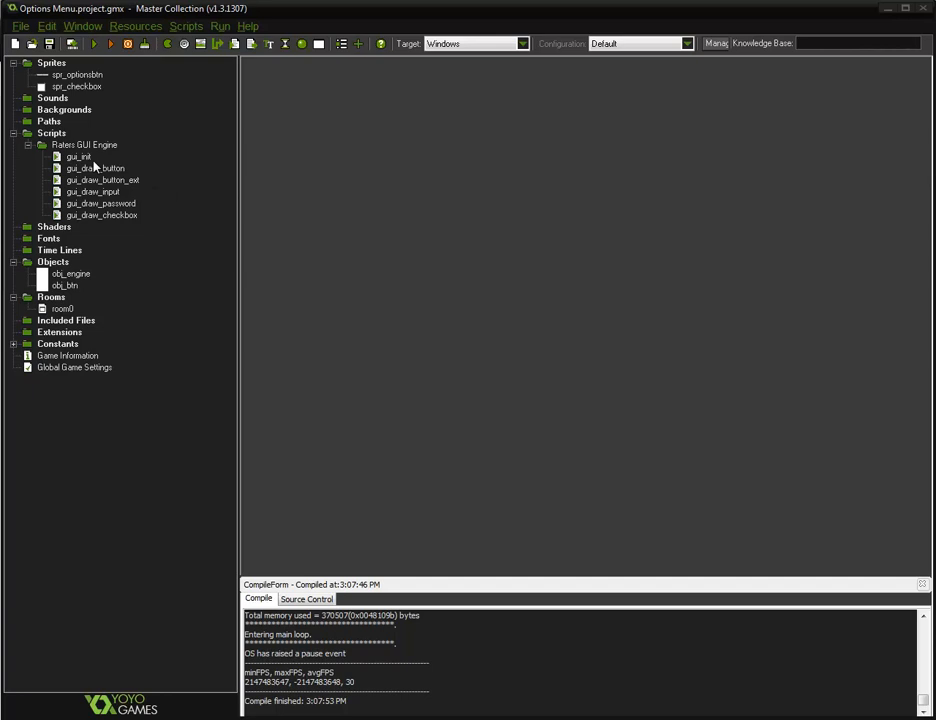
left_click(92, 192)
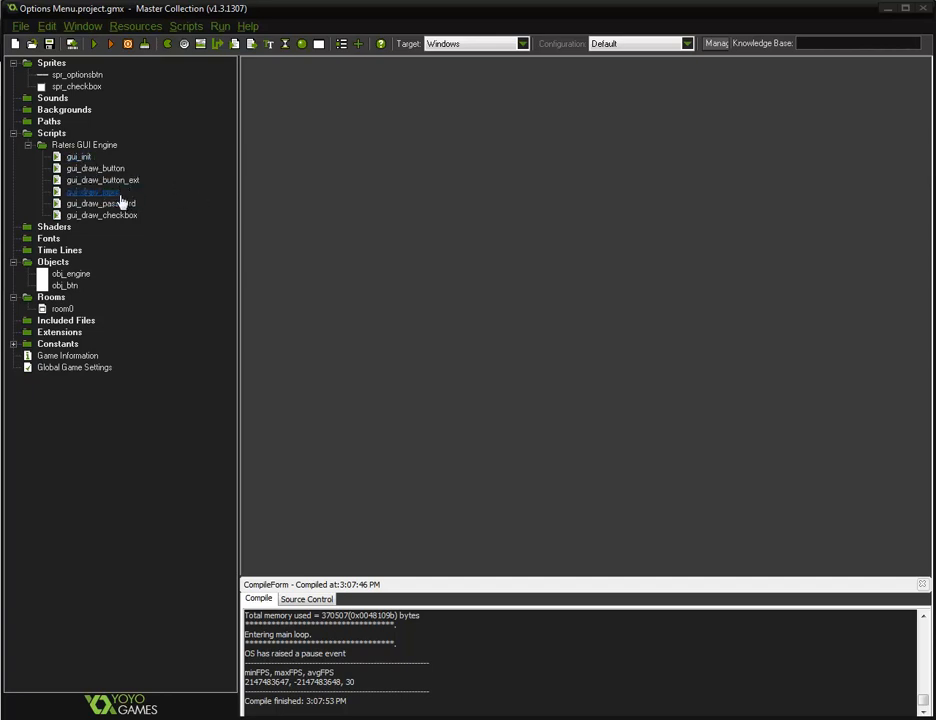
left_click(100, 204)
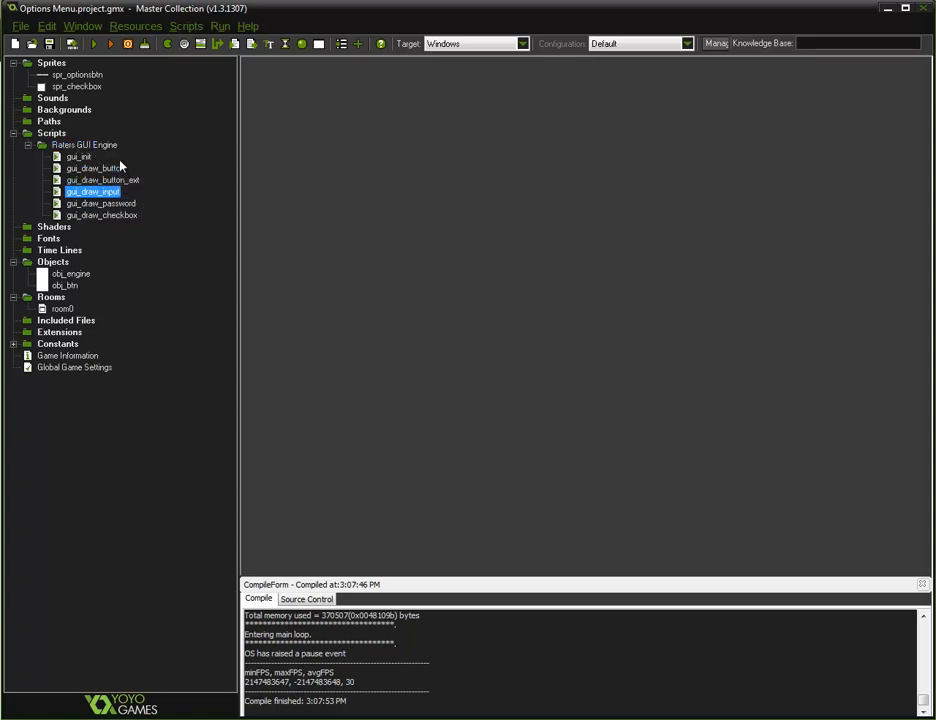
left_click(76, 86)
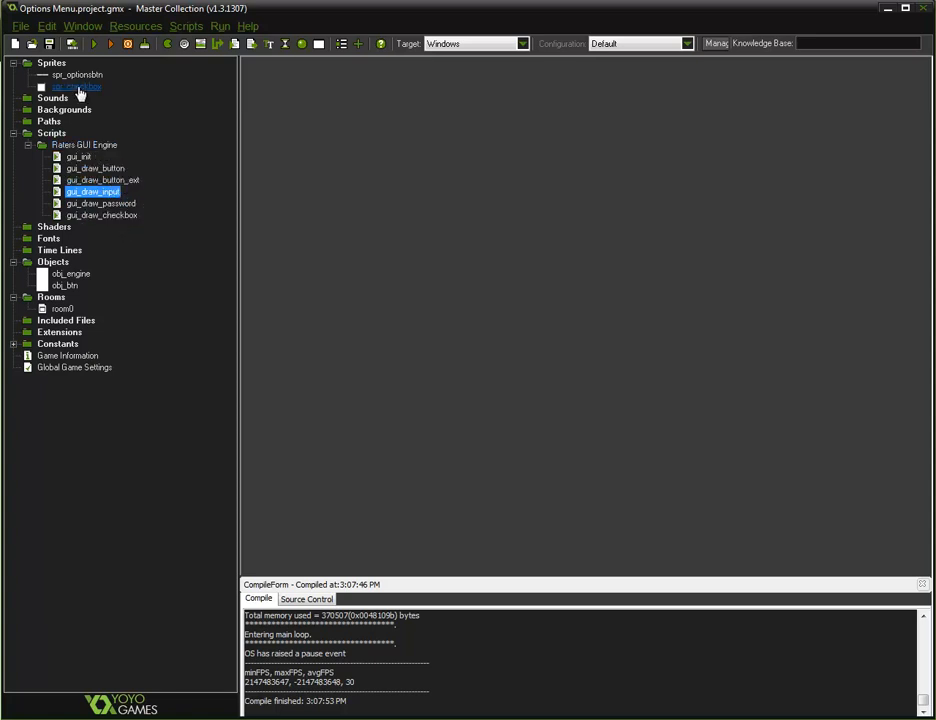
left_click(100, 216)
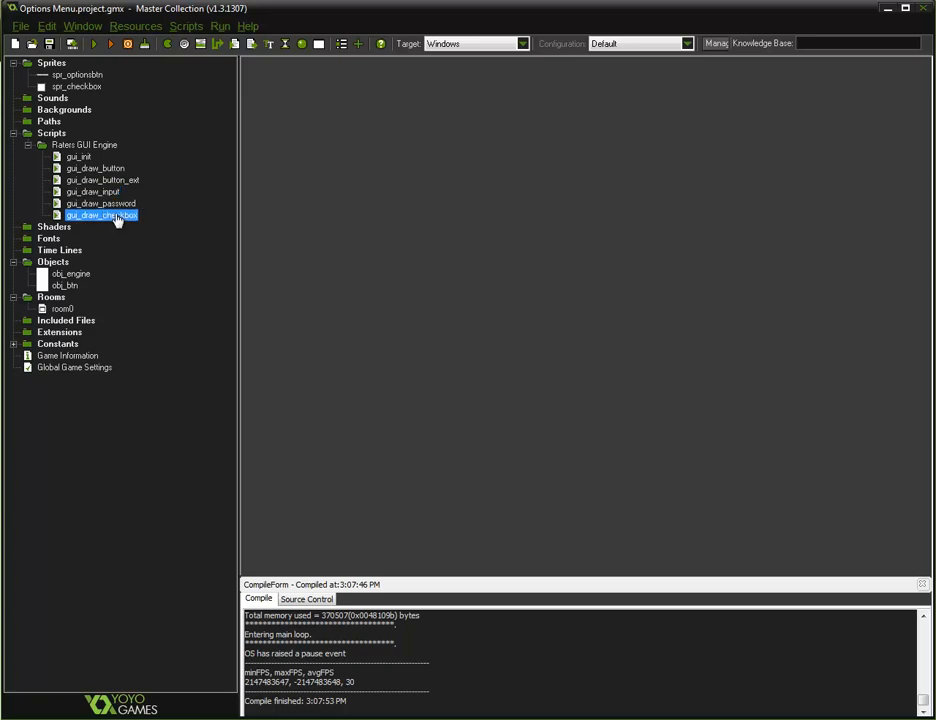
double_click(100, 216)
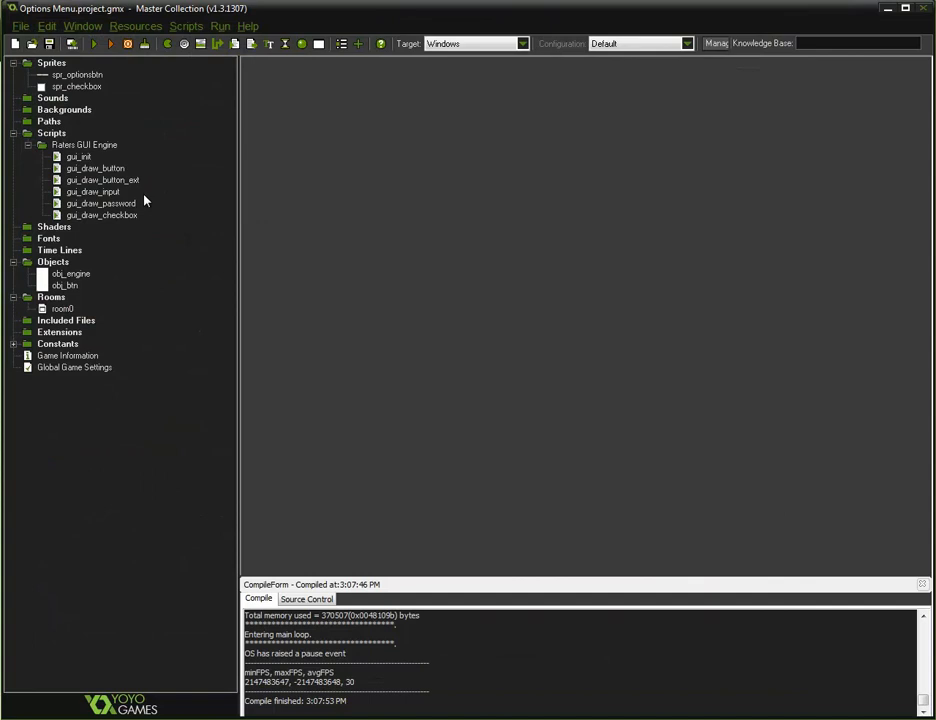
- Inspect the spr_checkbox sprite's properties and close them again
left_click(76, 86)
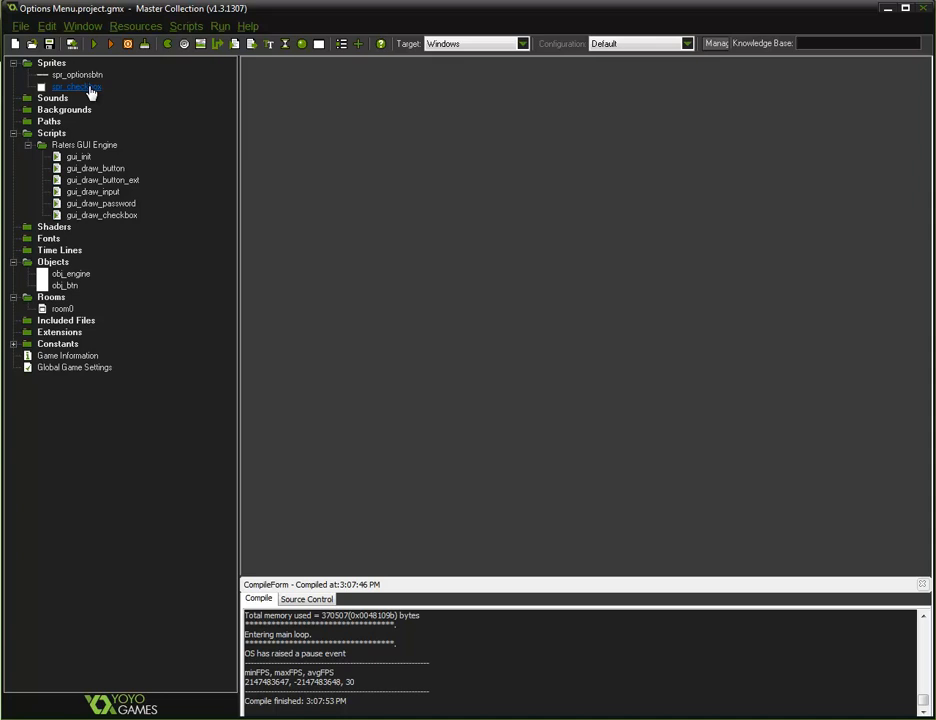
left_click(76, 88)
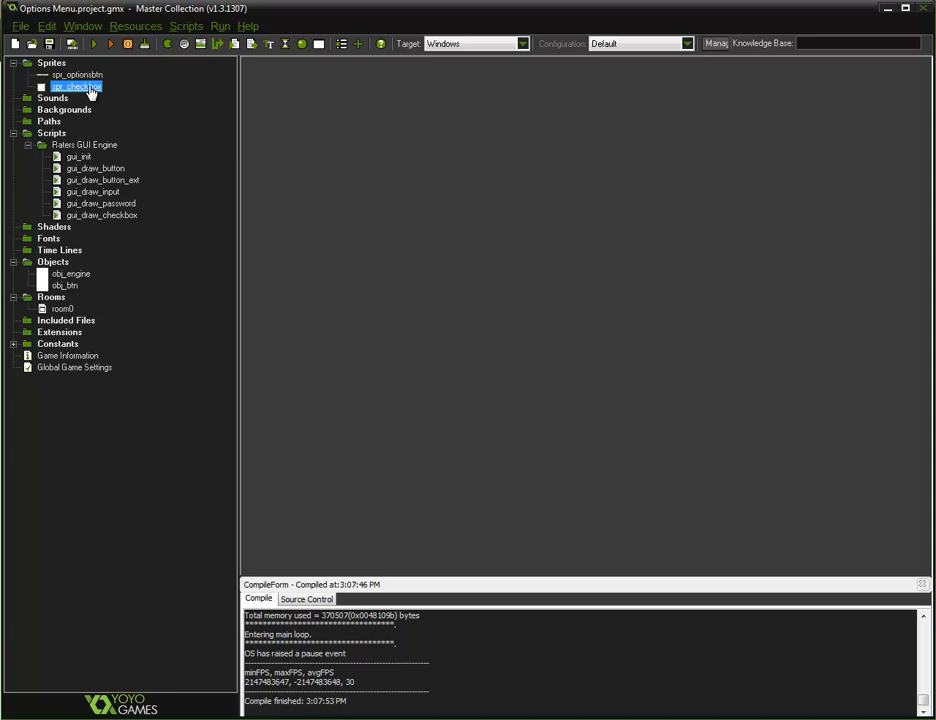
double_click(76, 86)
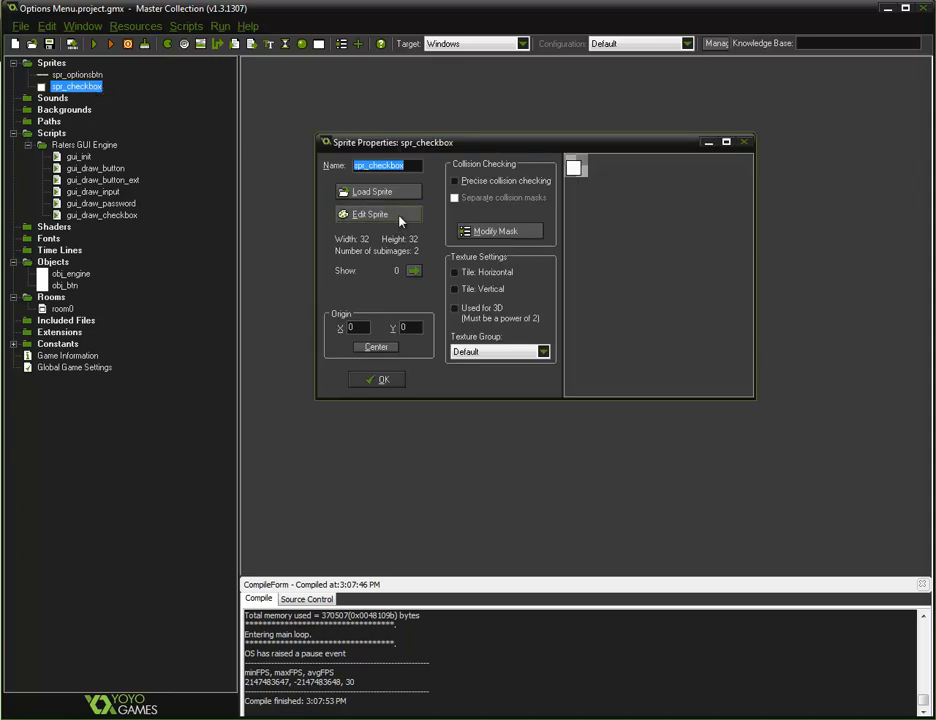
left_click(368, 214)
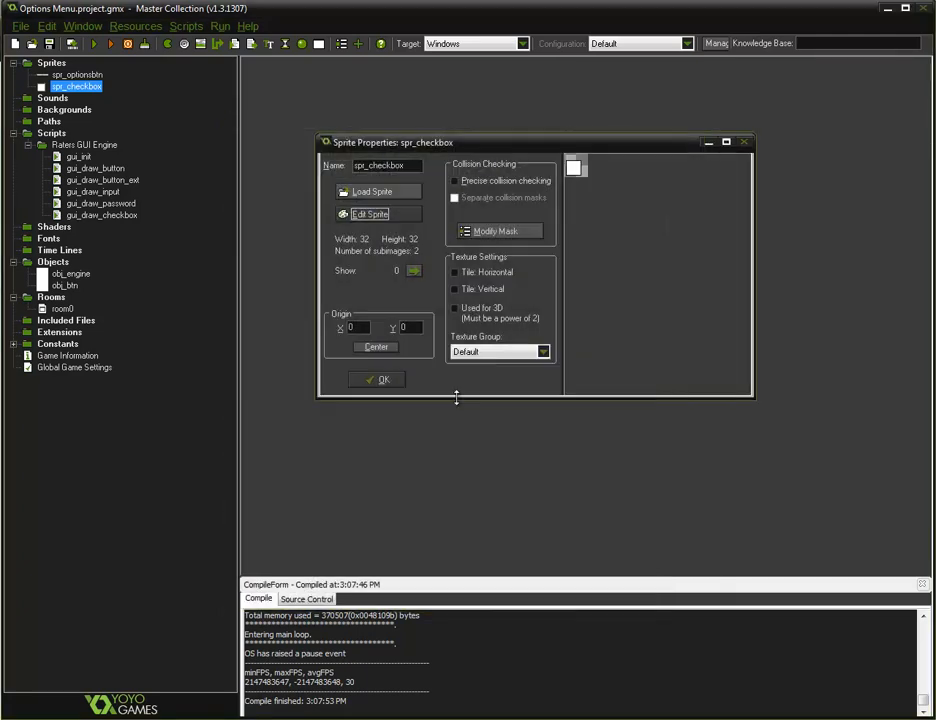
left_click(376, 380)
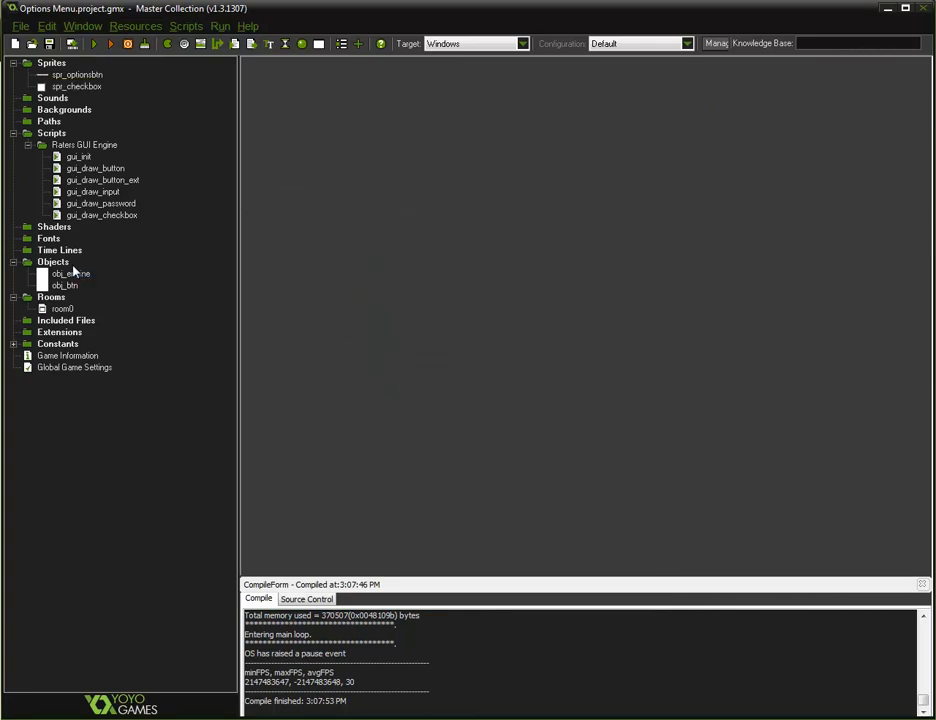
- Test-run the game, tick the second checkbox, and close the game window
left_click(92, 44)
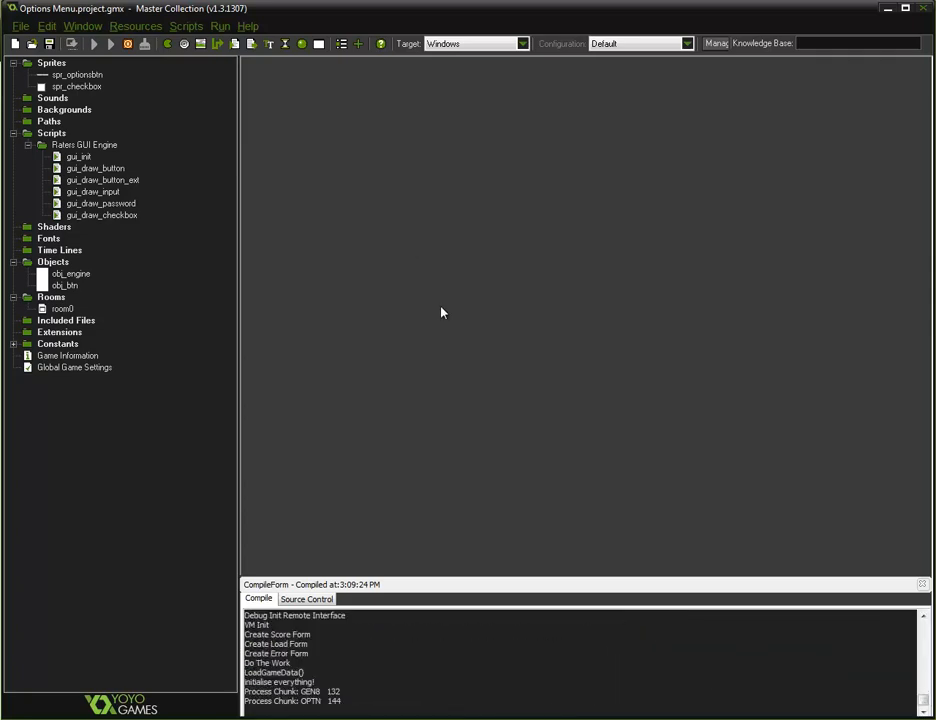
left_click(110, 44)
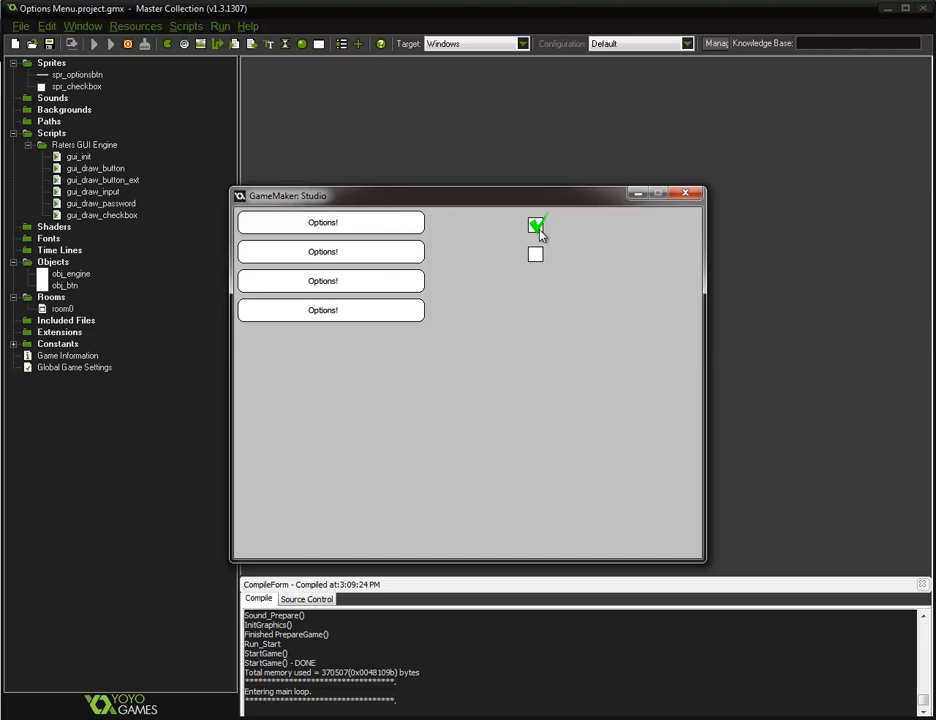
mouse_move(528, 268)
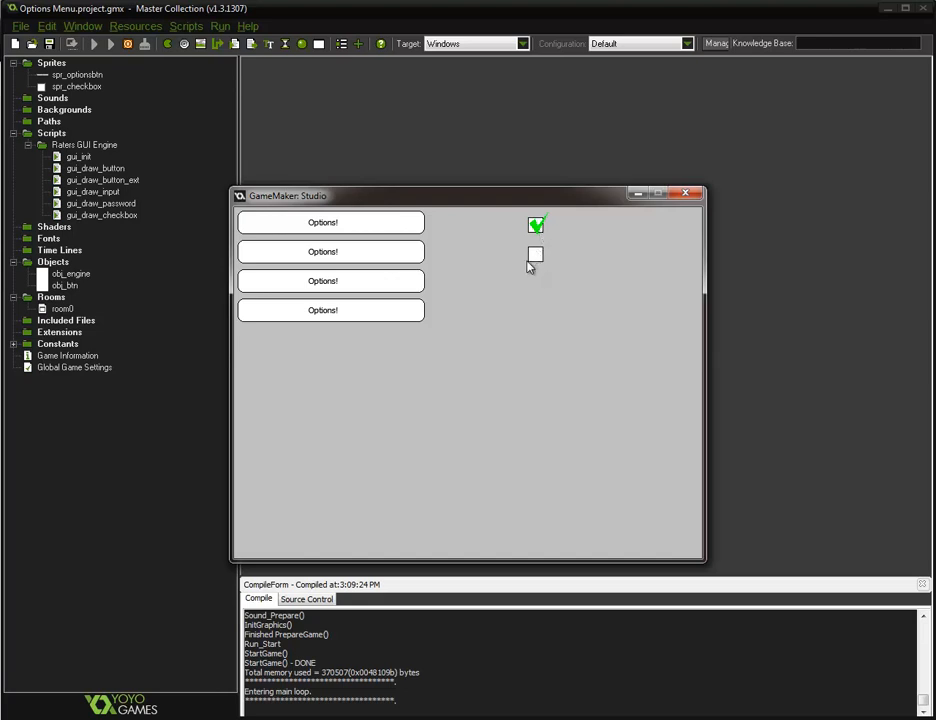
mouse_move(496, 284)
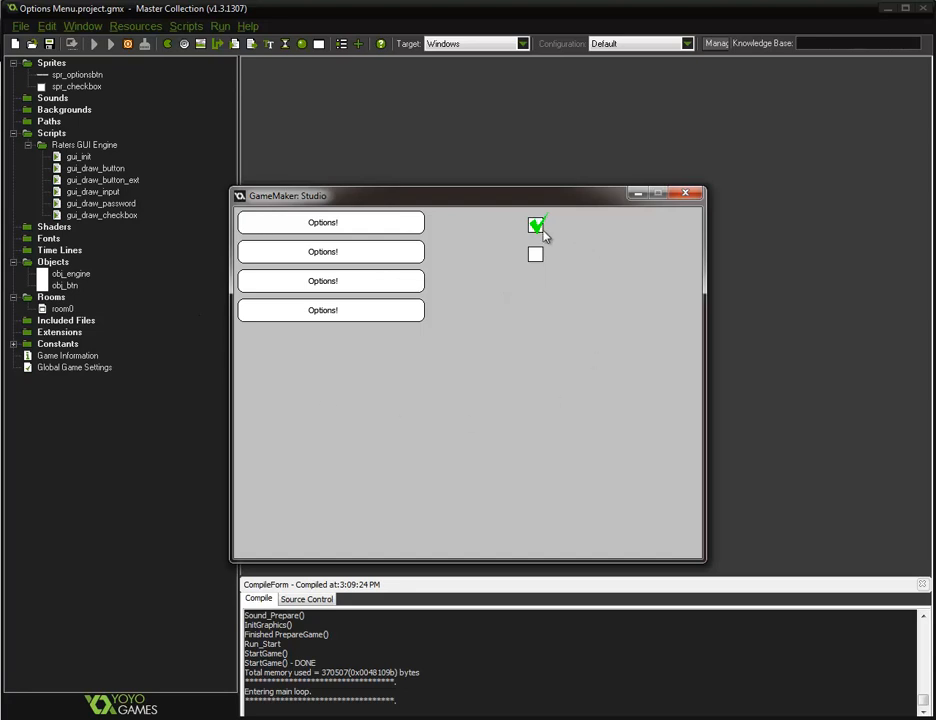
left_click(536, 254)
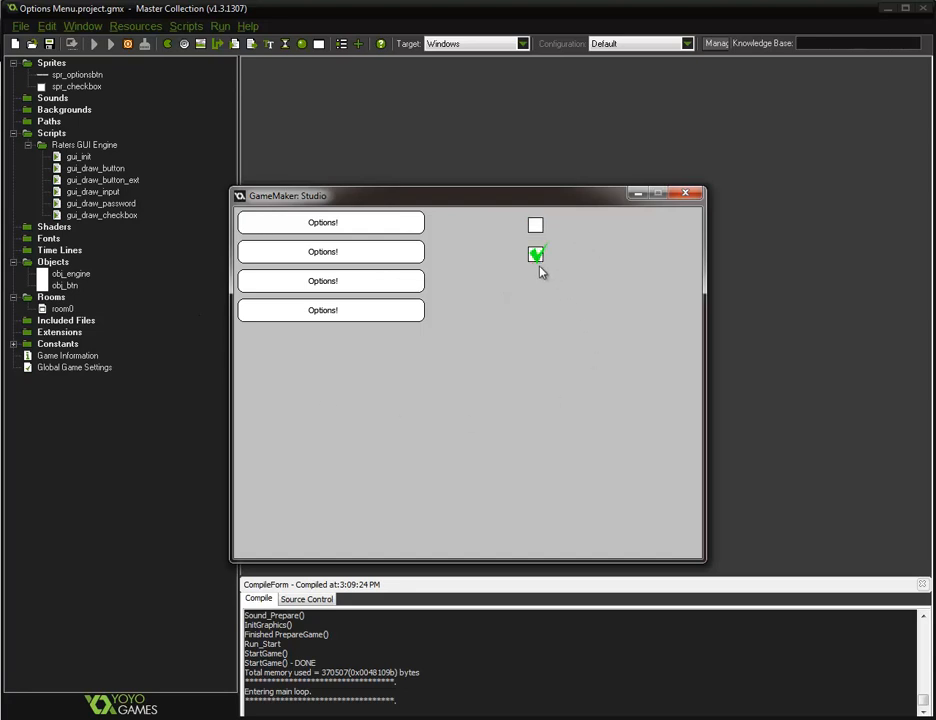
left_click(536, 224)
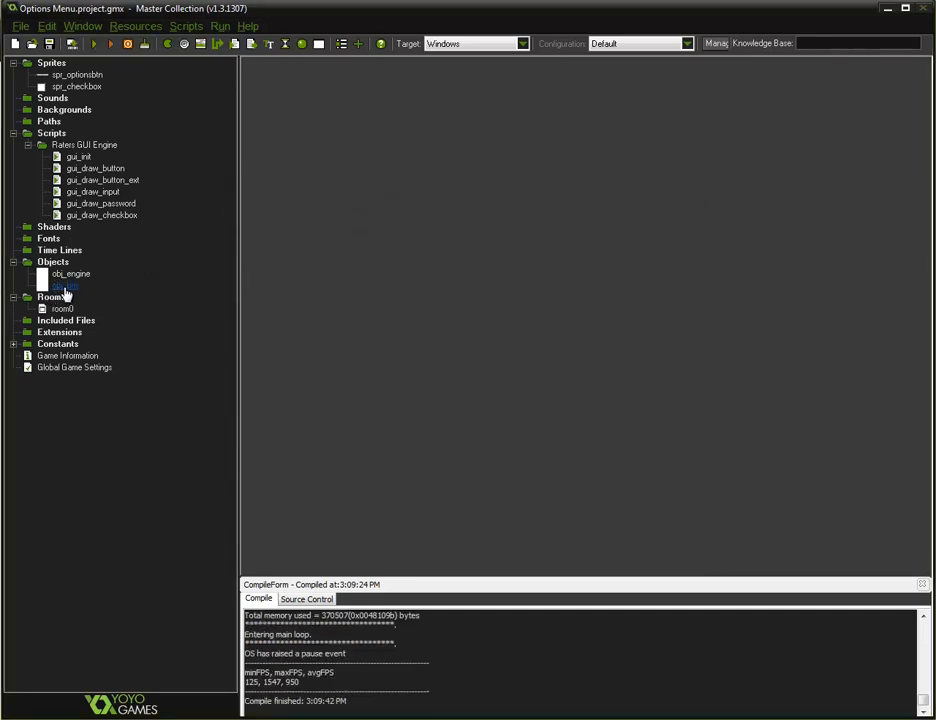
- Review obj_btn's Create code and the code action in its Draw event
double_click(64, 284)
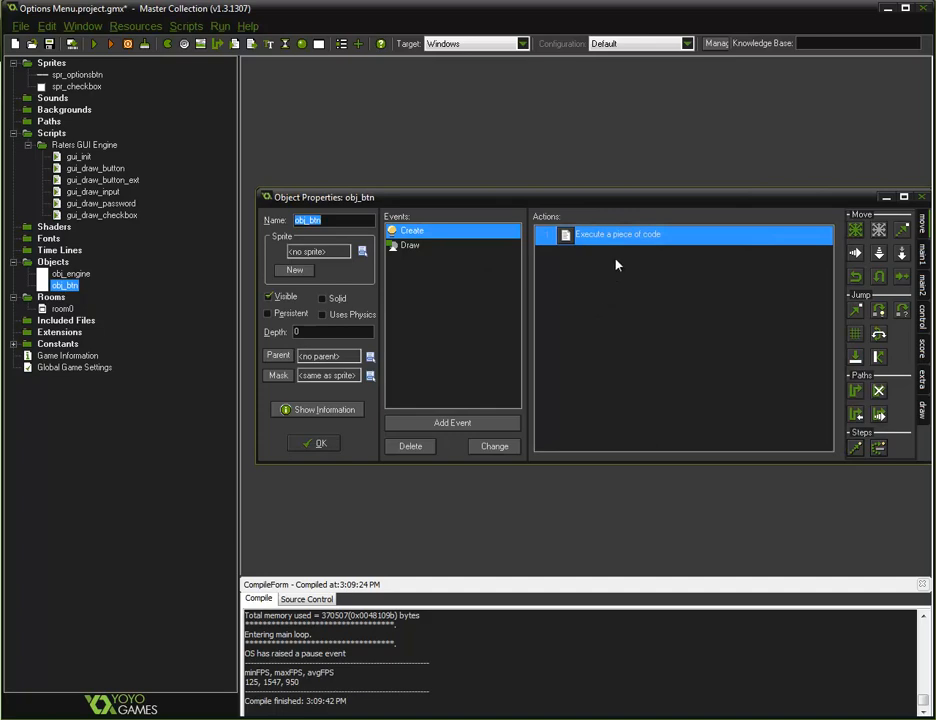
double_click(616, 234)
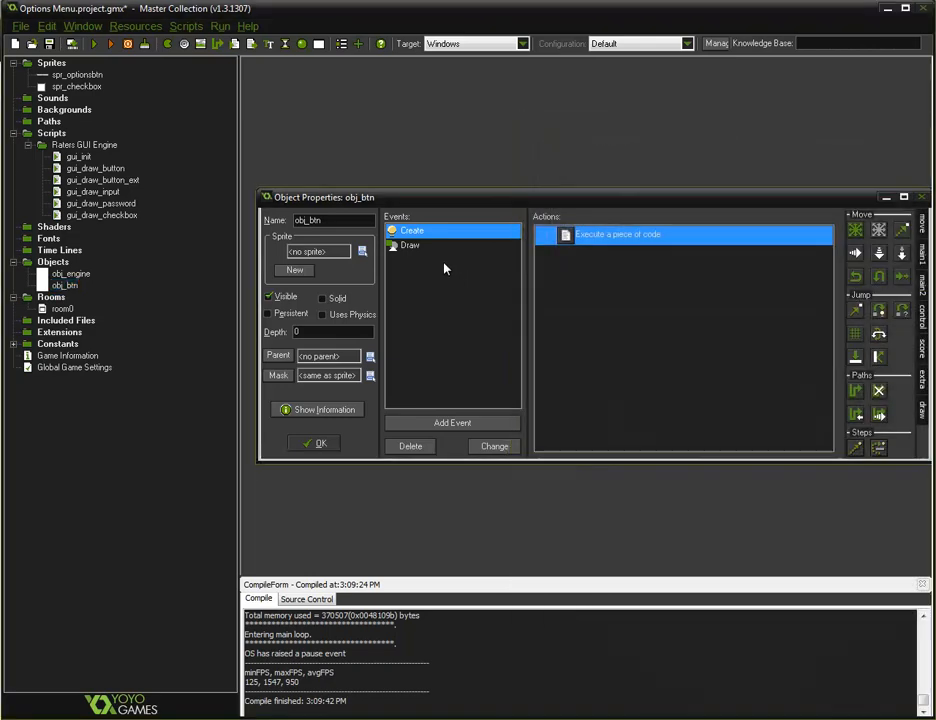
left_click(408, 244)
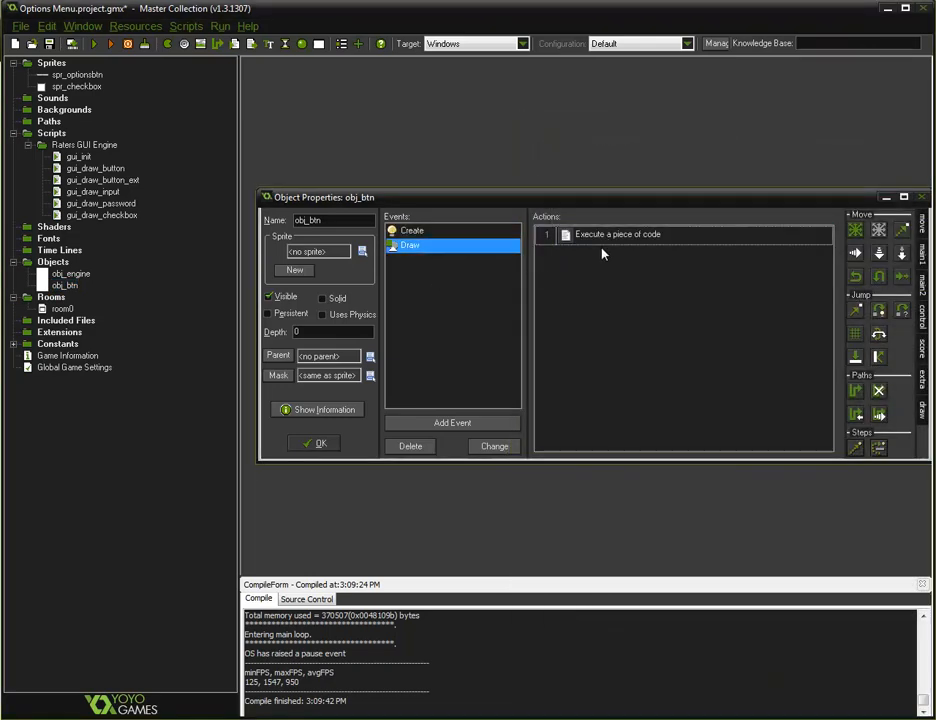
left_click(616, 234)
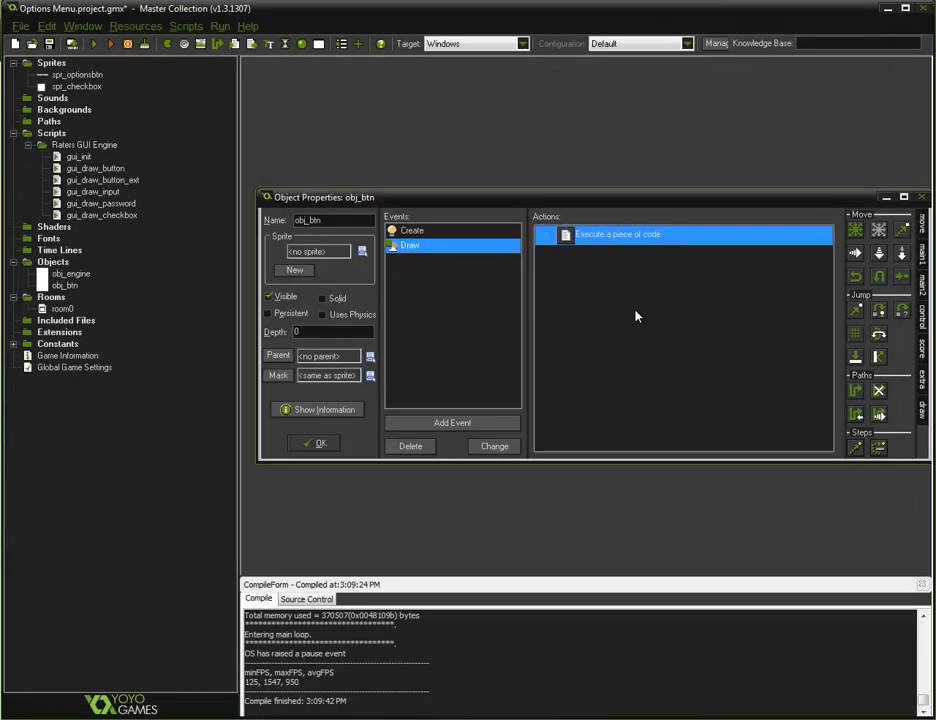
left_click(314, 444)
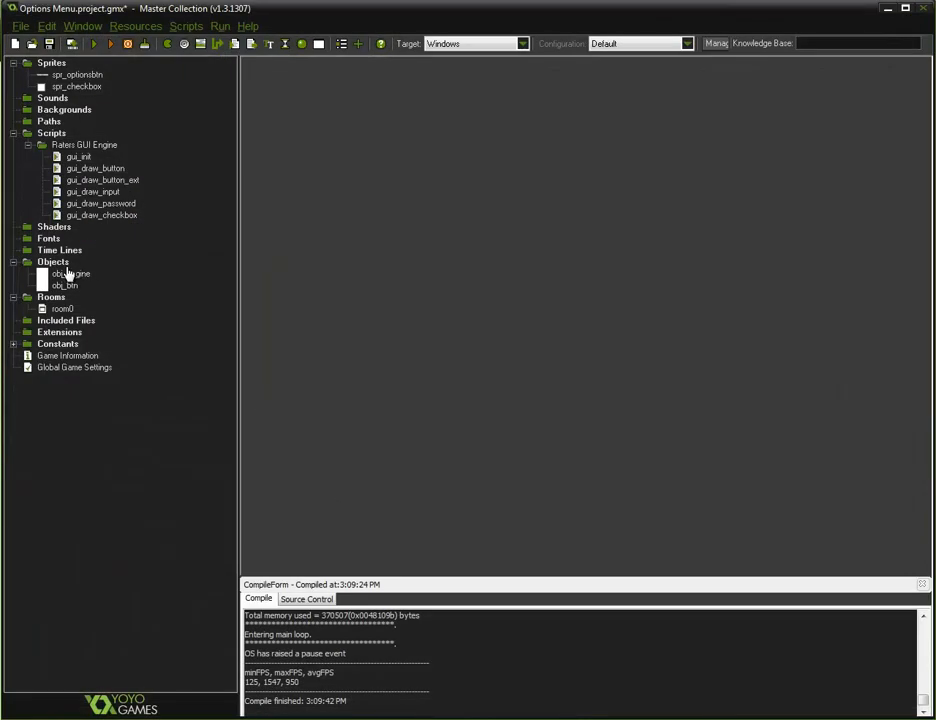
- Add a third line _MyOption1 = true to obj_btn's Create event code
double_click(64, 284)
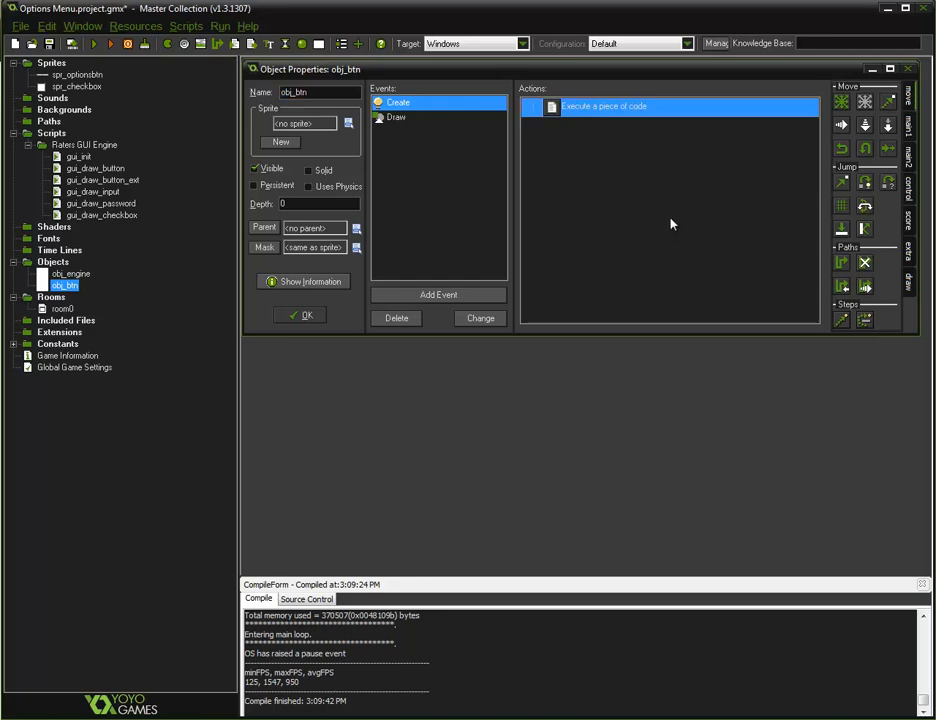
double_click(604, 106)
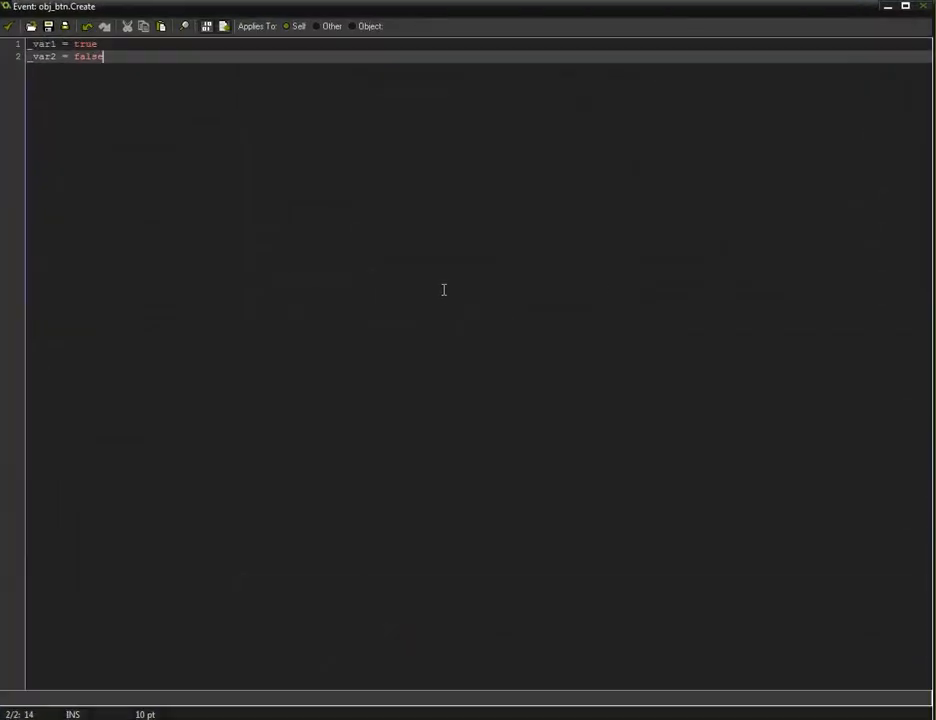
key("enter")
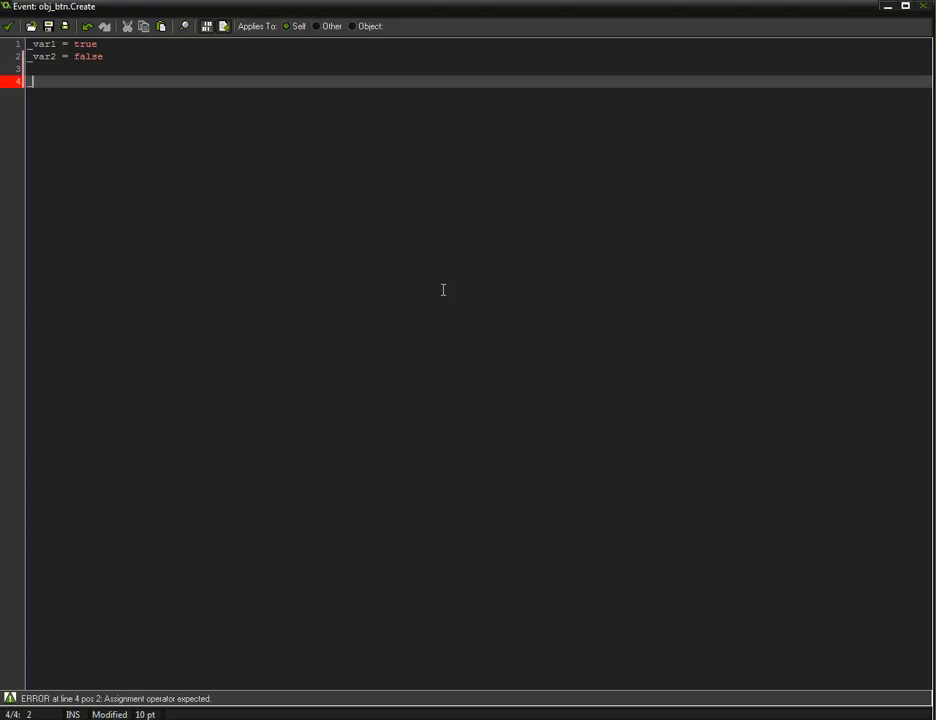
type("M")
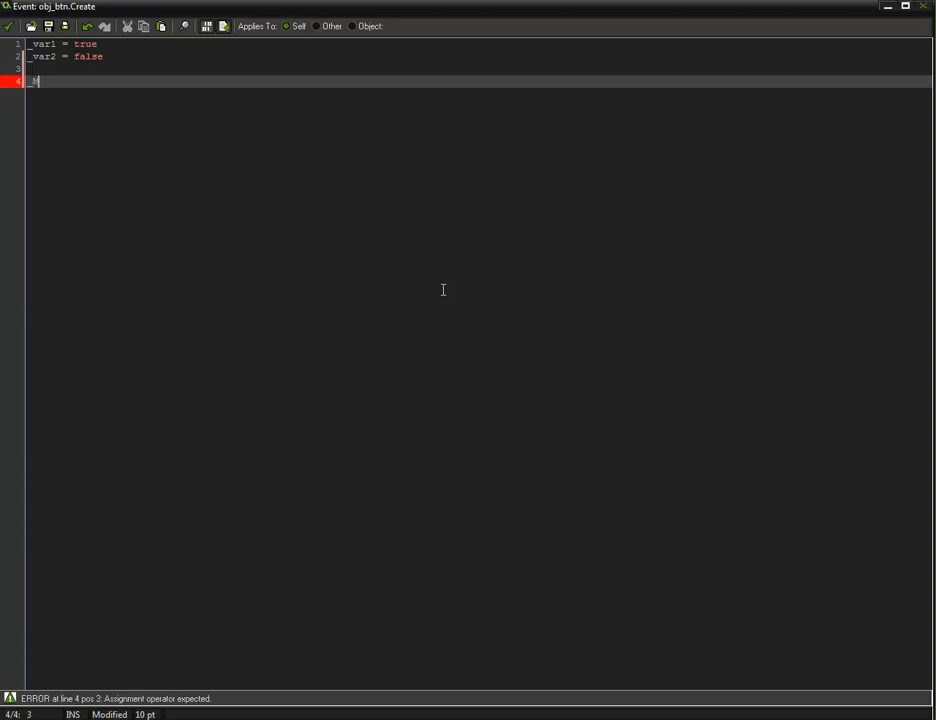
type("MyOption")
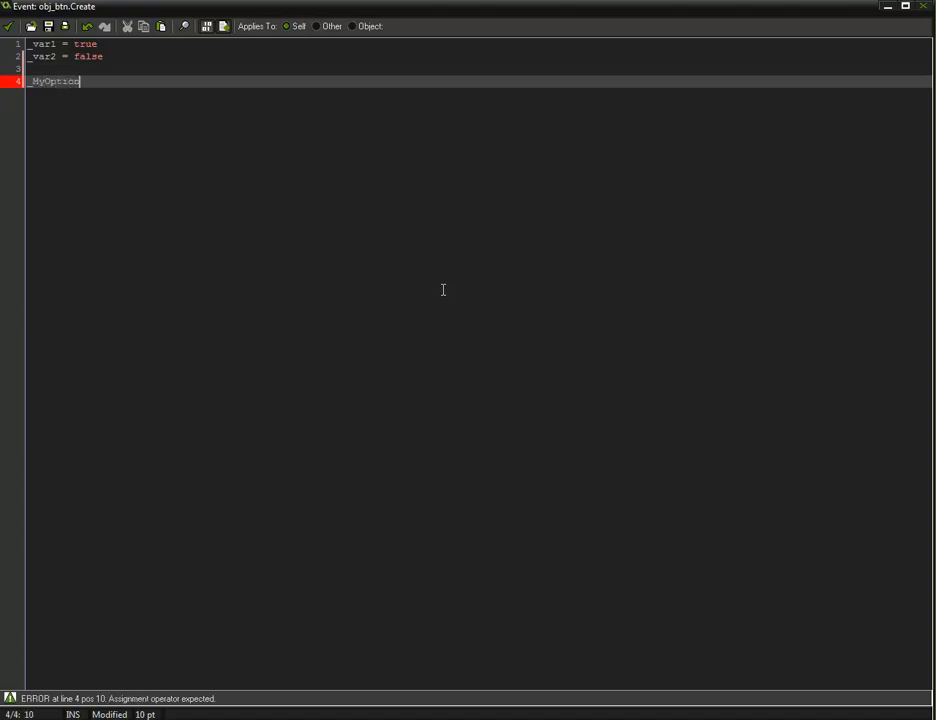
type("1 =")
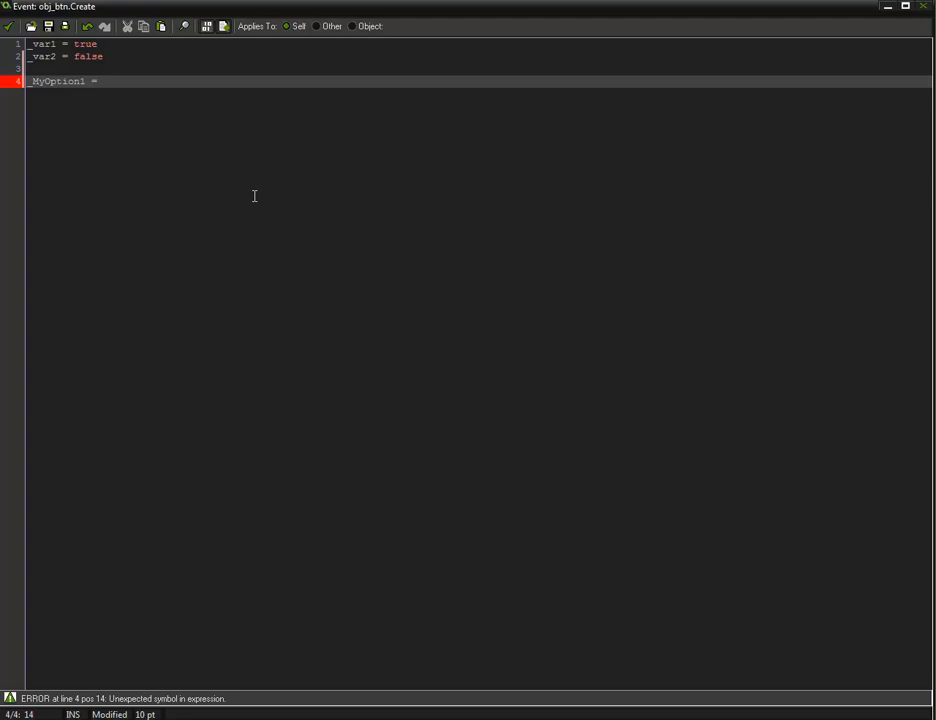
type("true")
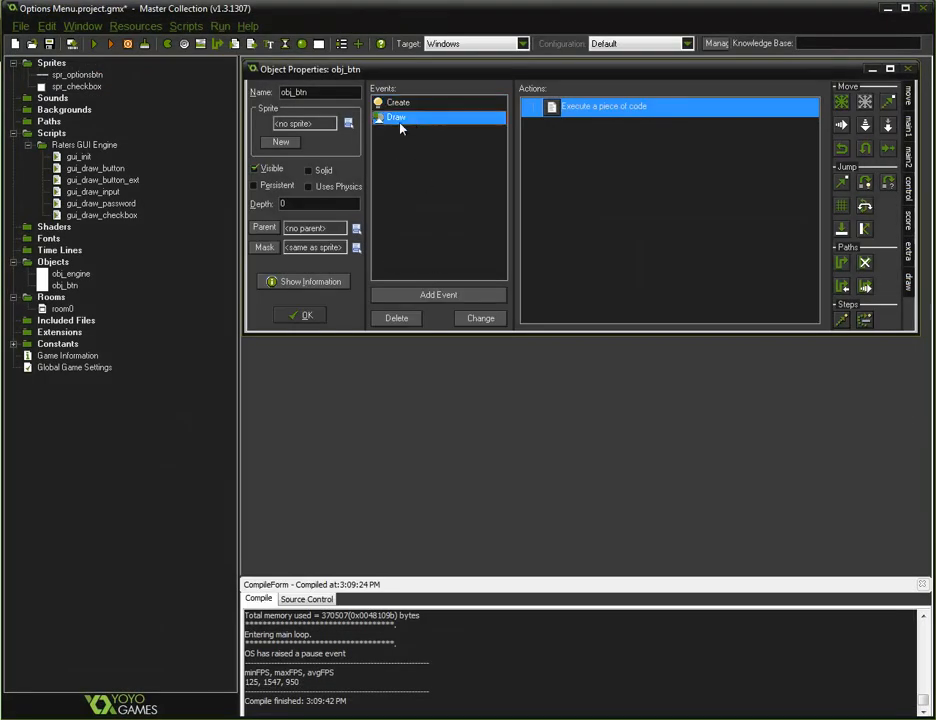
- Add _MyOption1 = gui_draw_checkbox(400, 85, spr_checkbox, 1, 0, _MyOption1) to the Draw code
double_click(604, 106)
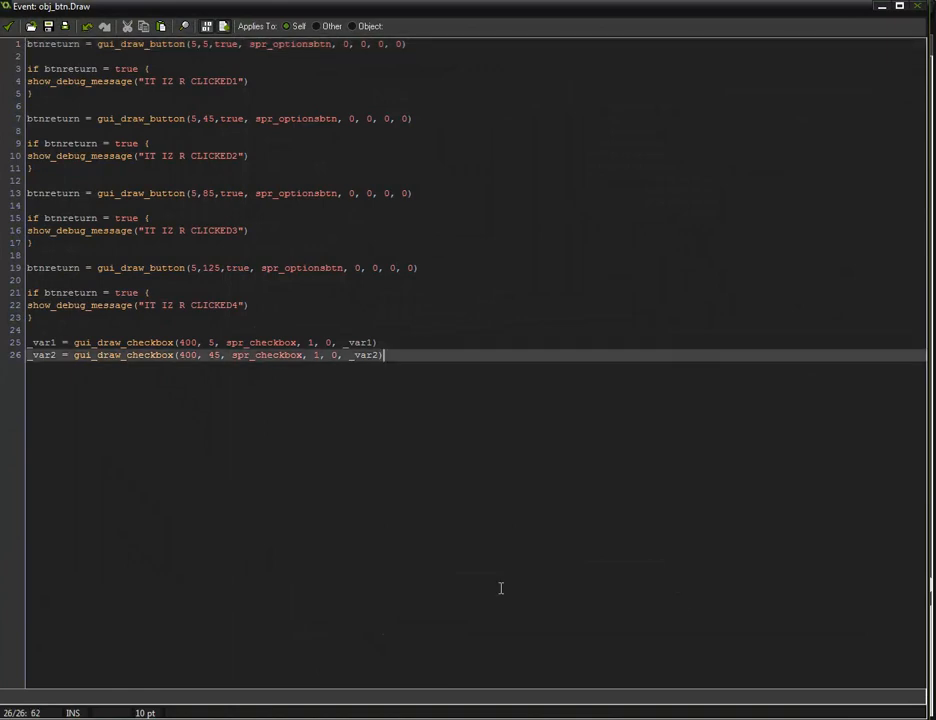
type("_MyOption1 = gui_dr")
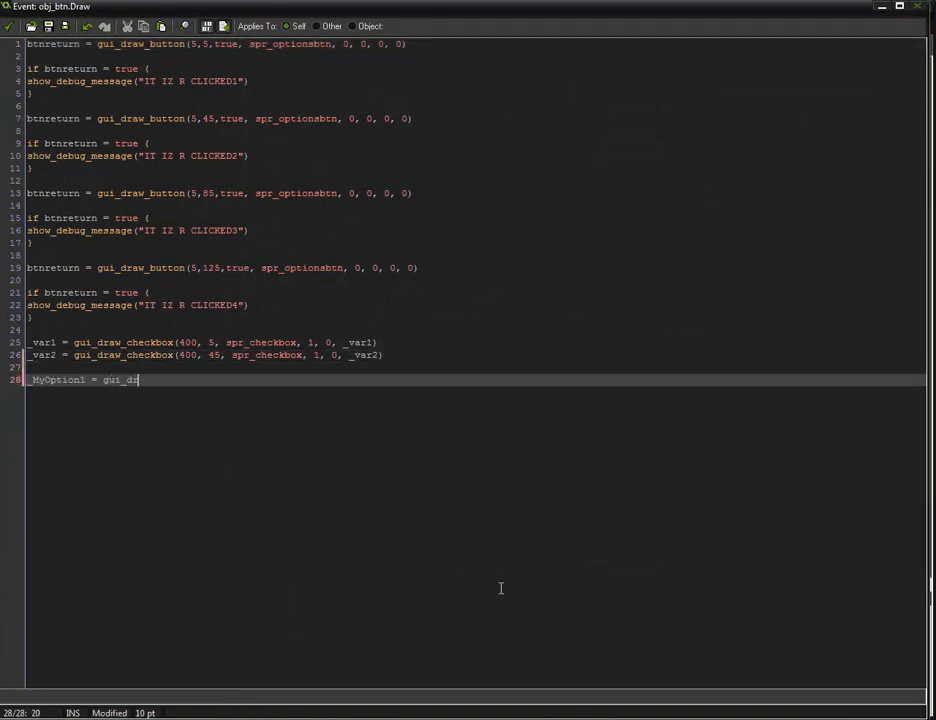
type("aw_checkbox")
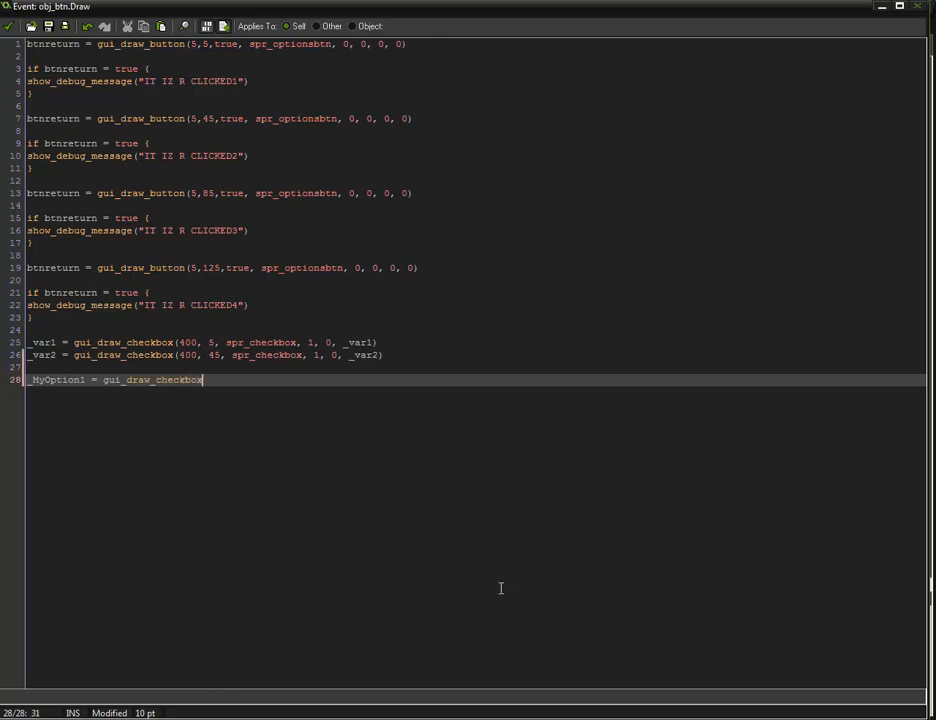
type("(")
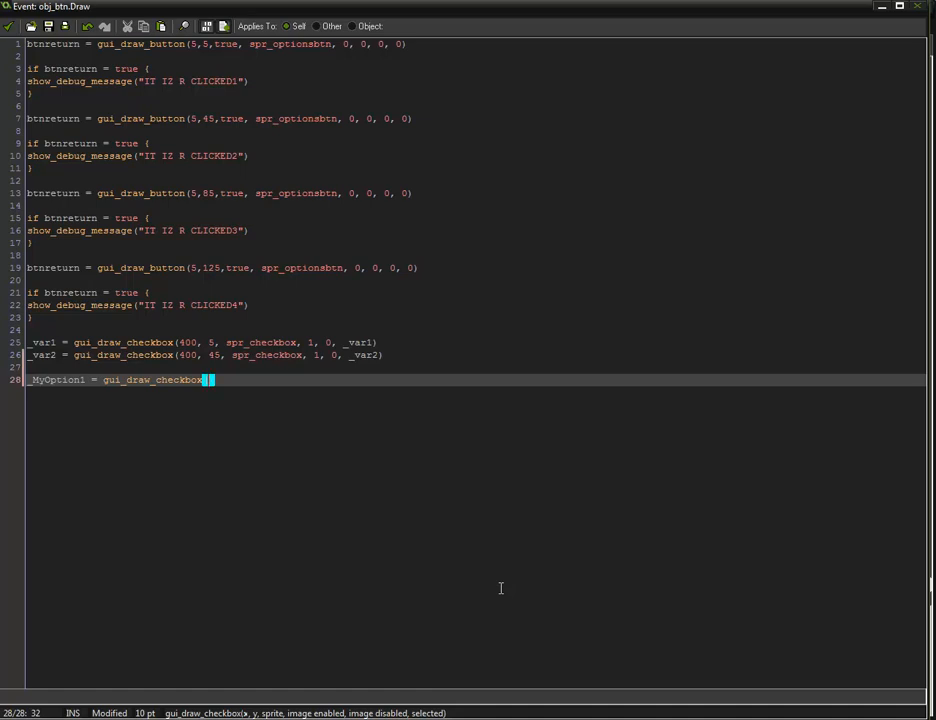
type("400,")
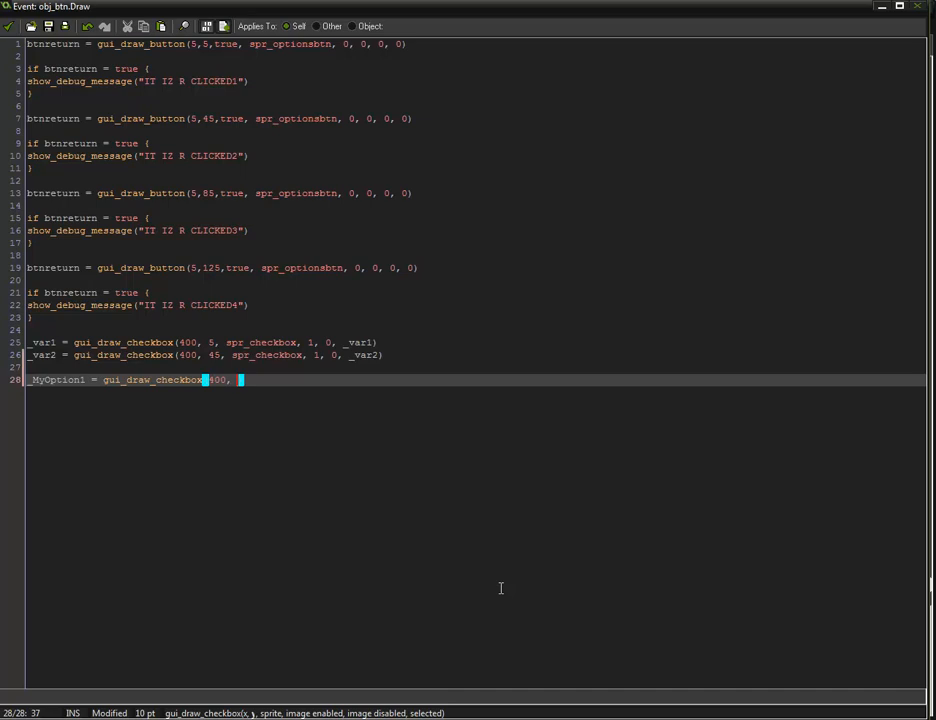
type("85")
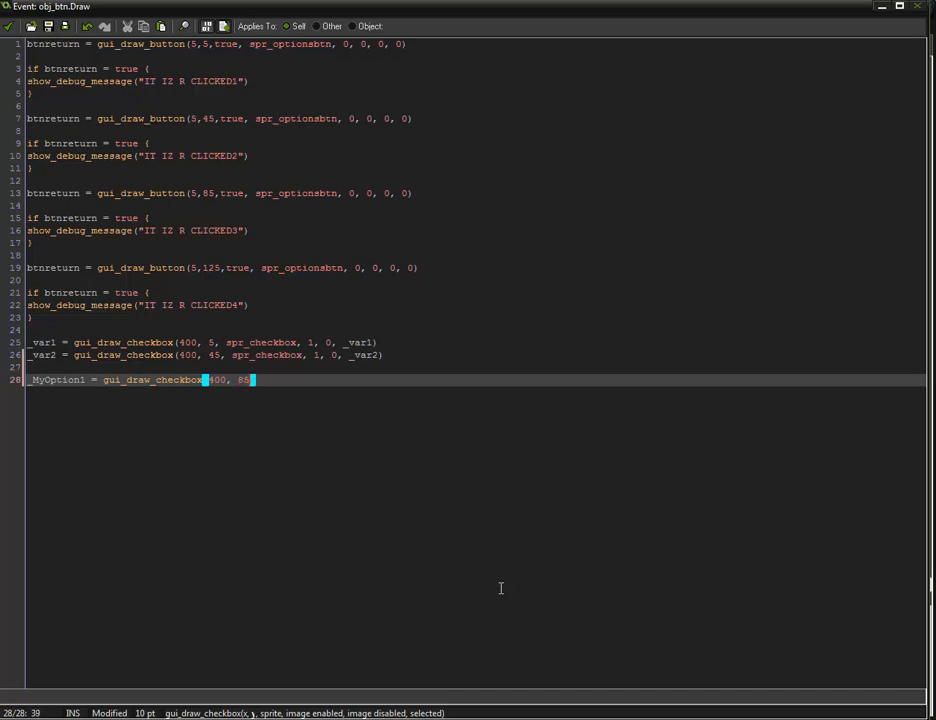
type(",")
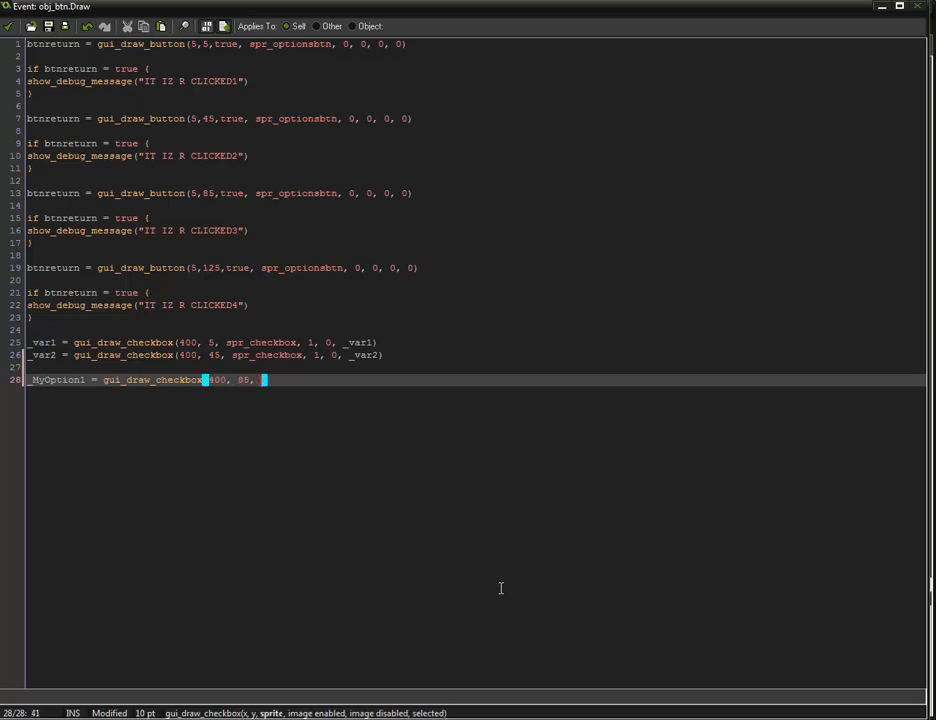
type("spr_checkbox, 1, 0,")
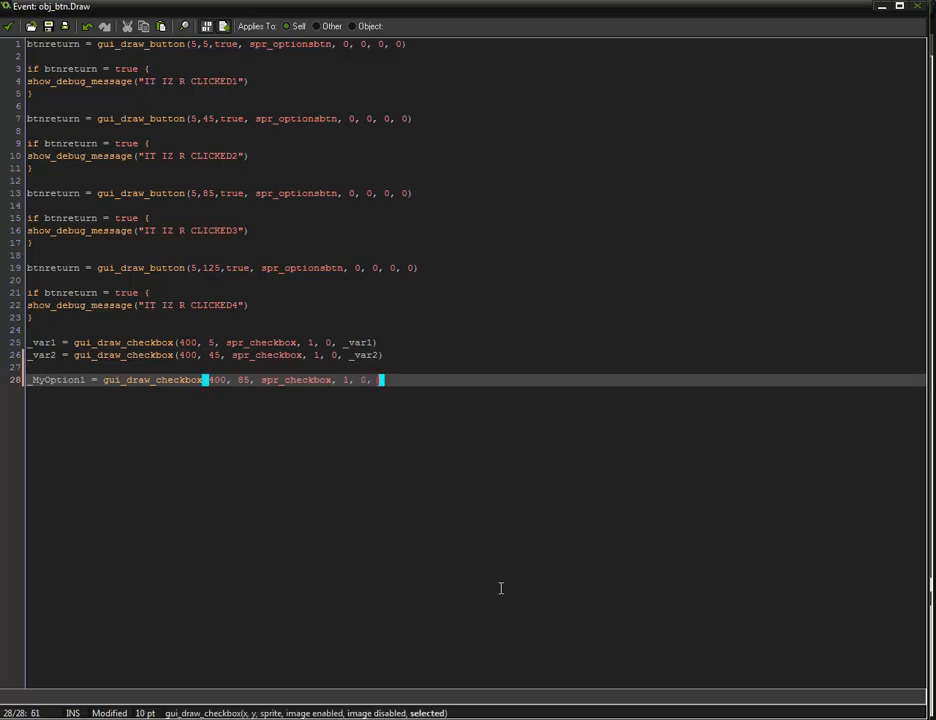
type("_MyOption1")
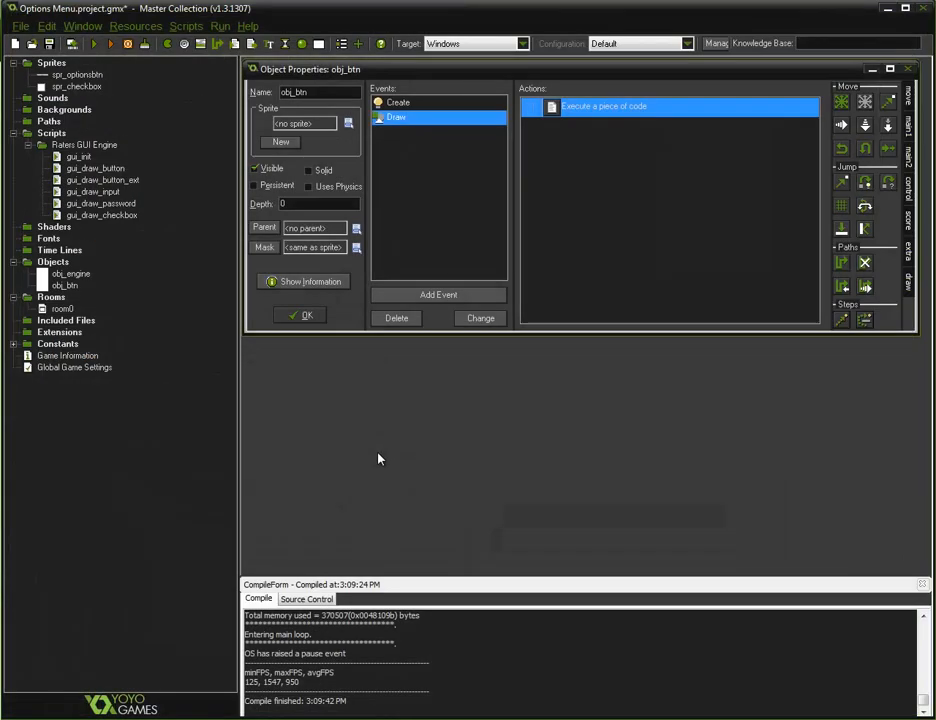
- Test-run the game, toggle the new third checkbox off, and close the game
left_click(300, 316)
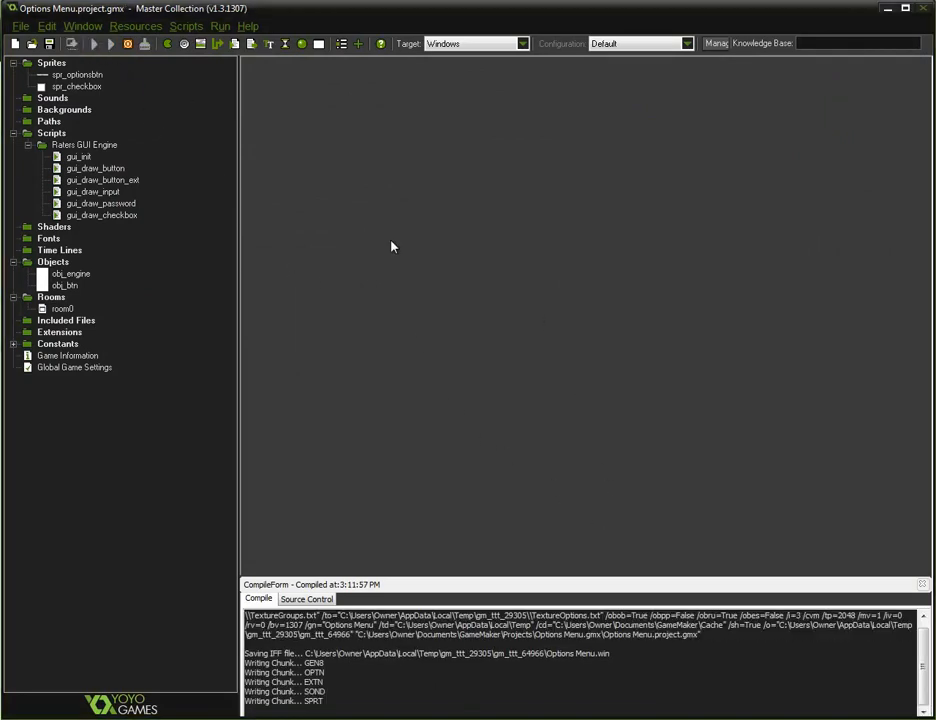
left_click(110, 44)
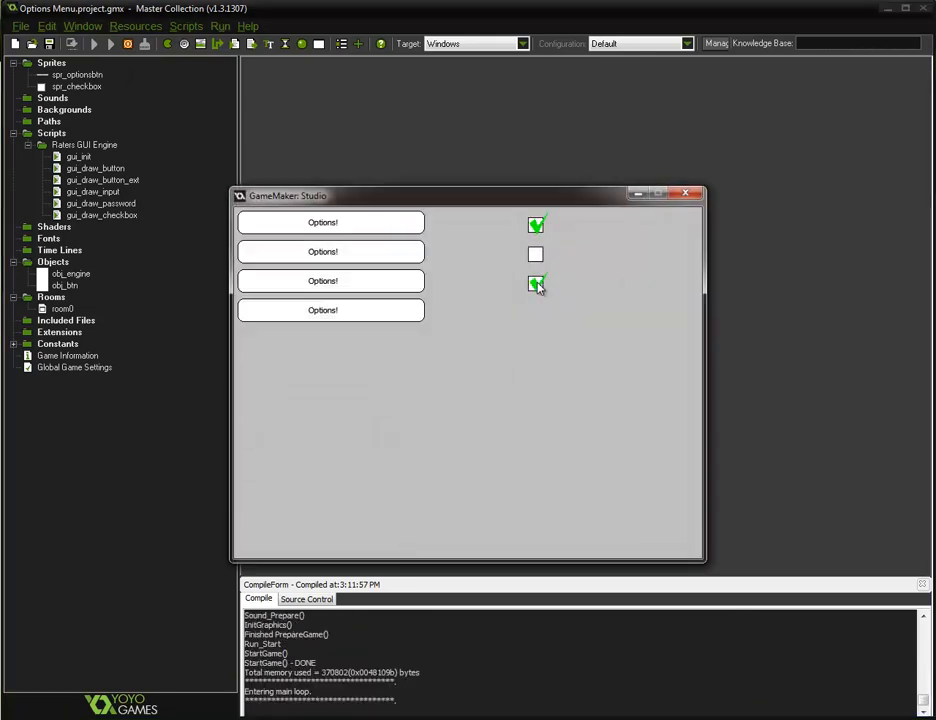
left_click(536, 284)
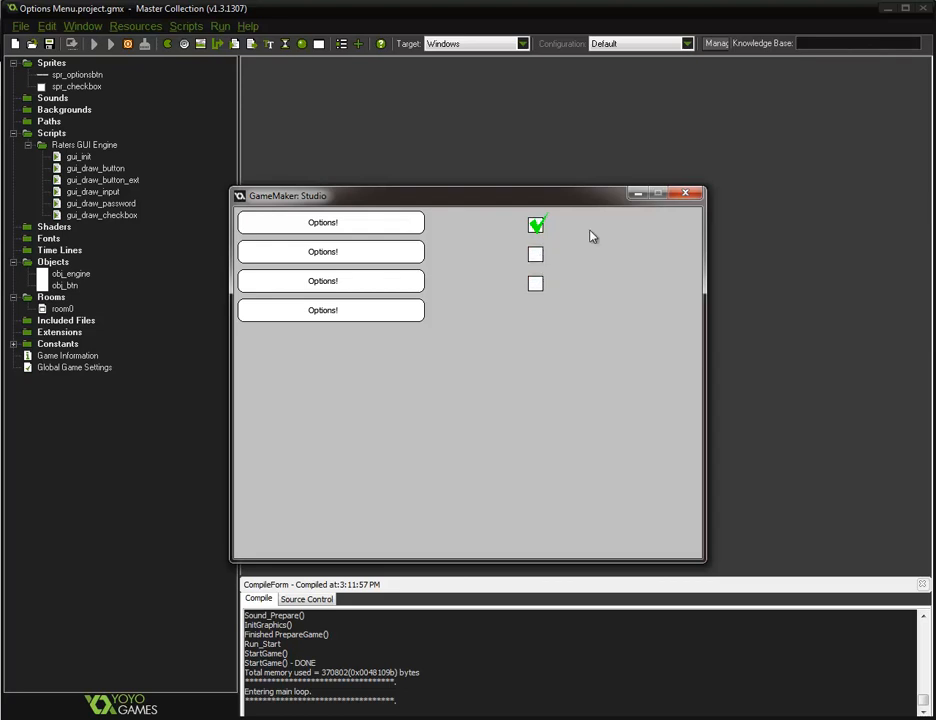
left_click(696, 194)
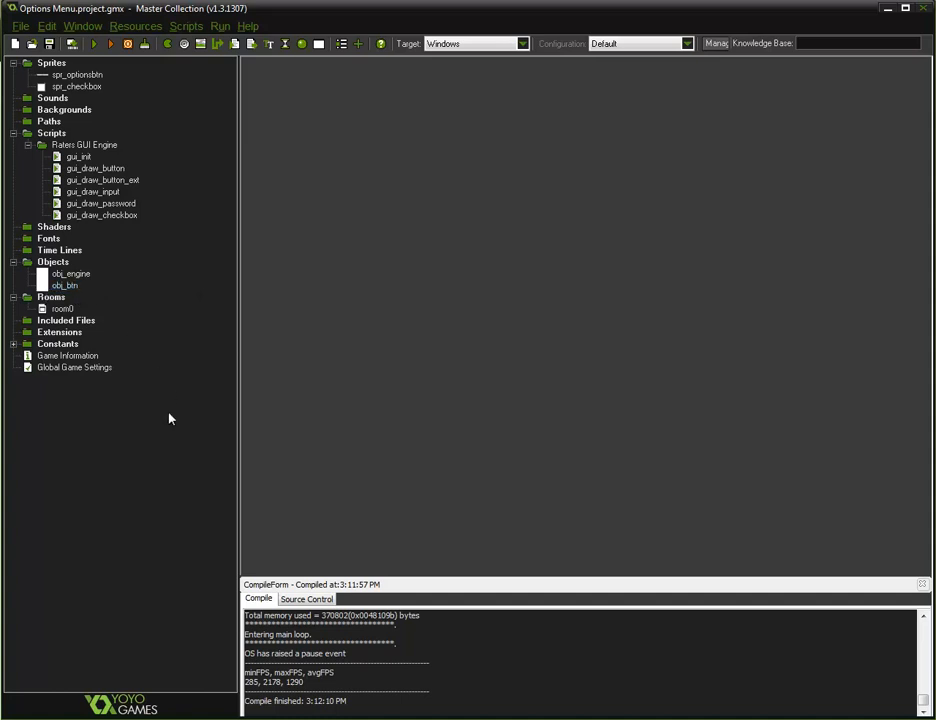
mouse_move(208, 360)
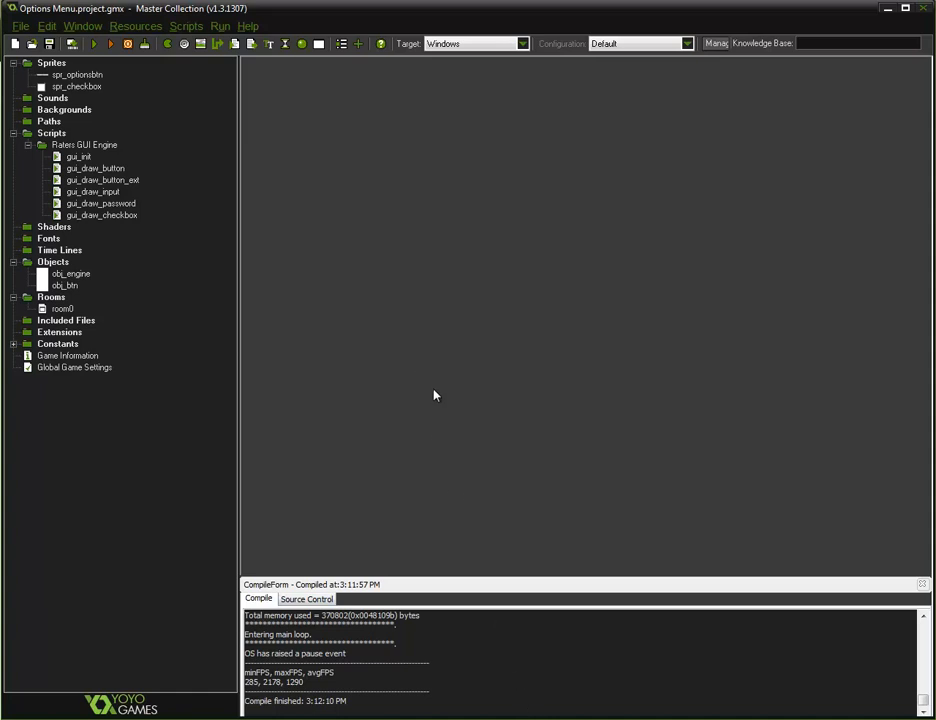
mouse_move(544, 670)
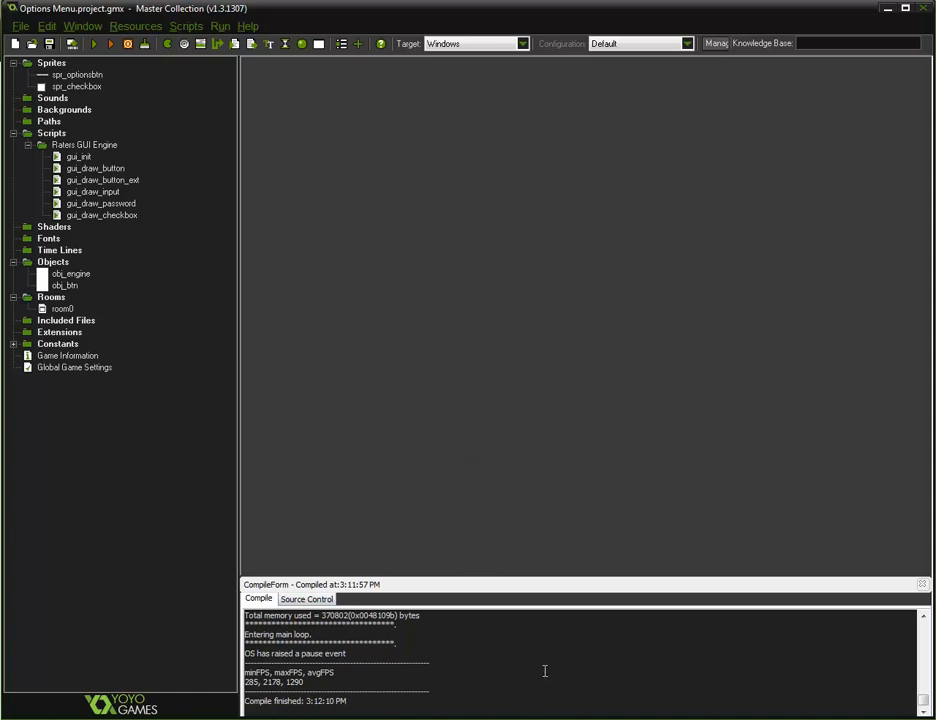